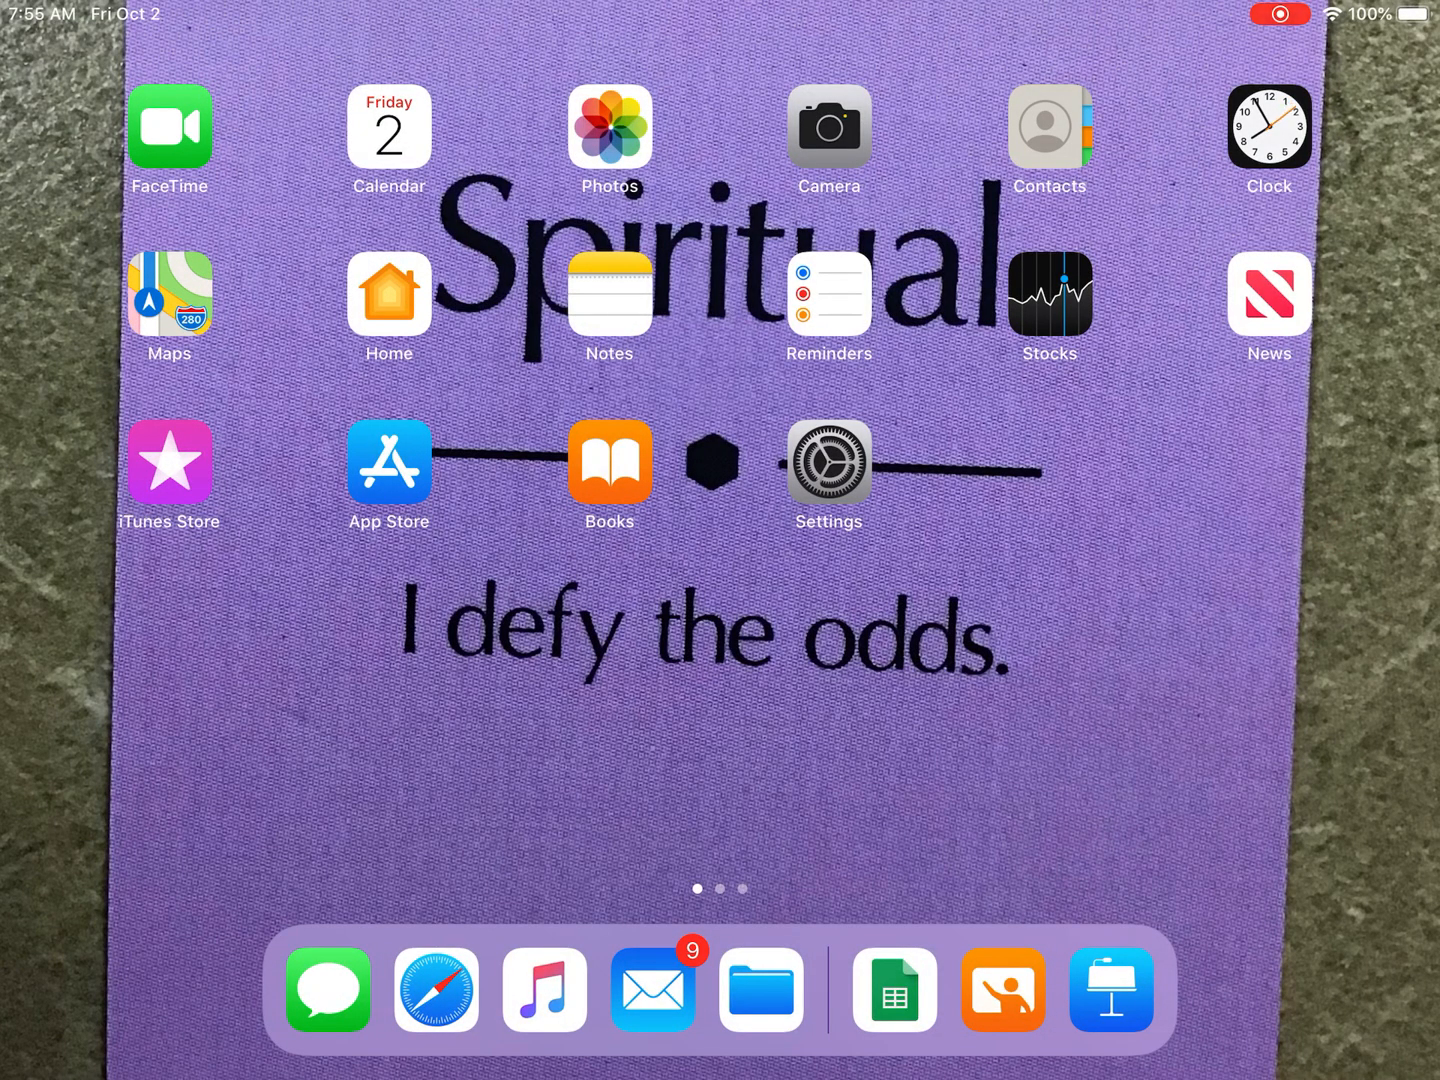
Bring up the App Switcher showing Keynote and the Bensound page in Safari
{"action": "scroll", "scroll_direction": "left", "scroll_amount": 3}
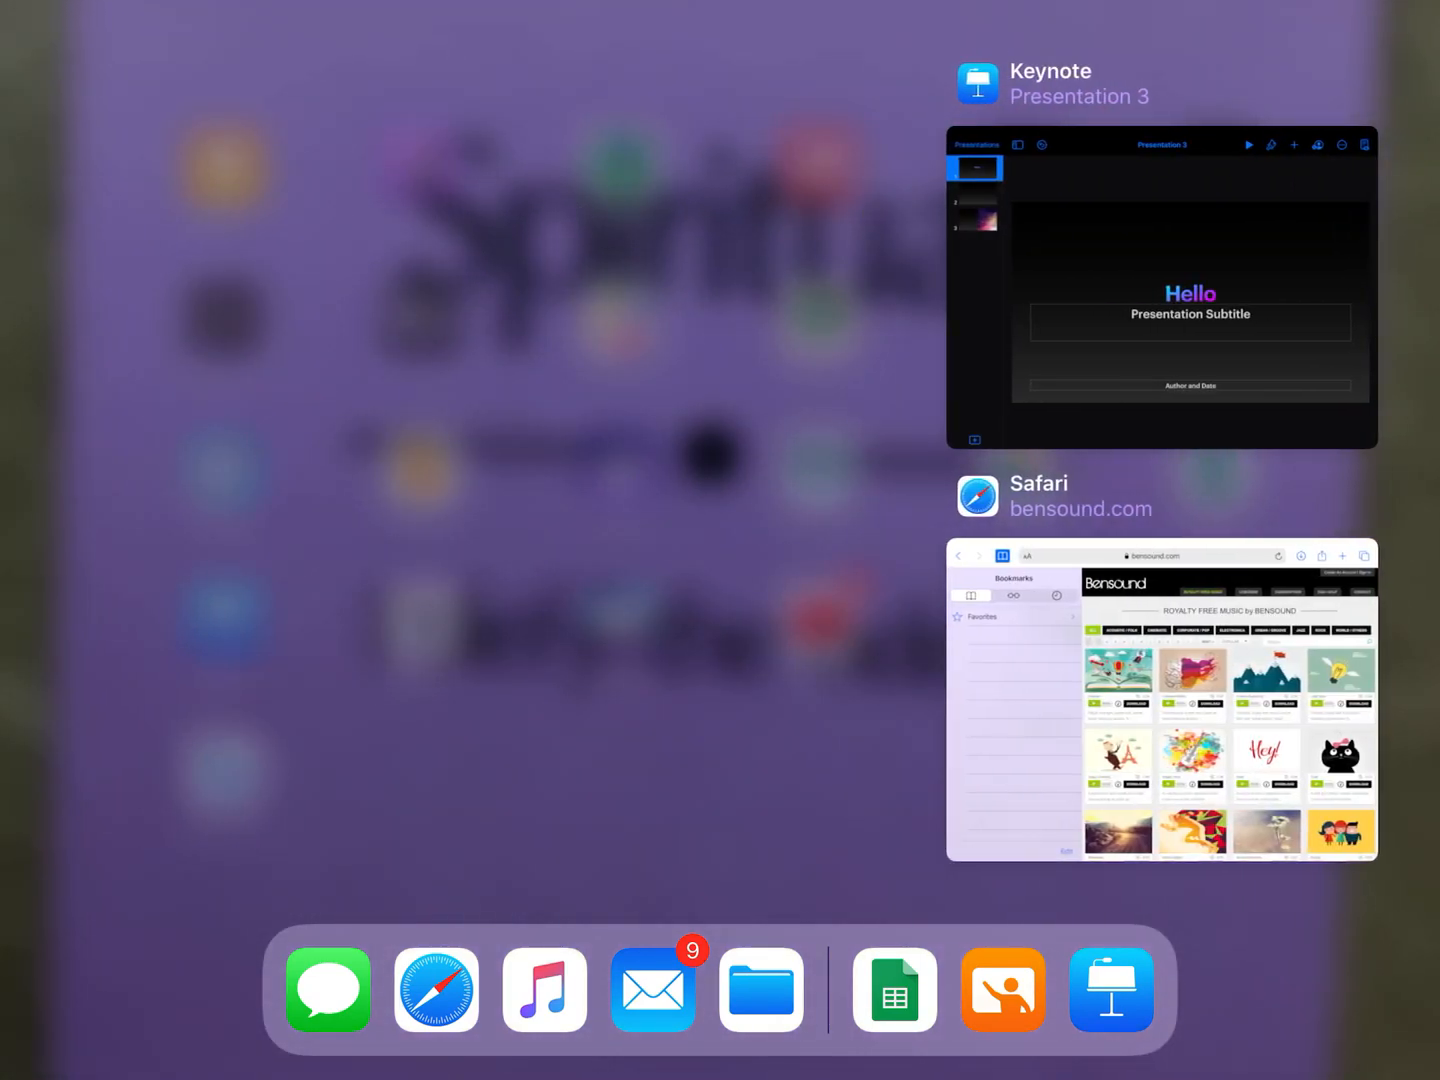
Return to the Bensound catalog in Safari and bring up the license popup for Jazzy Frenchy
{"action": "left_click", "coordinate": [1160, 700]}
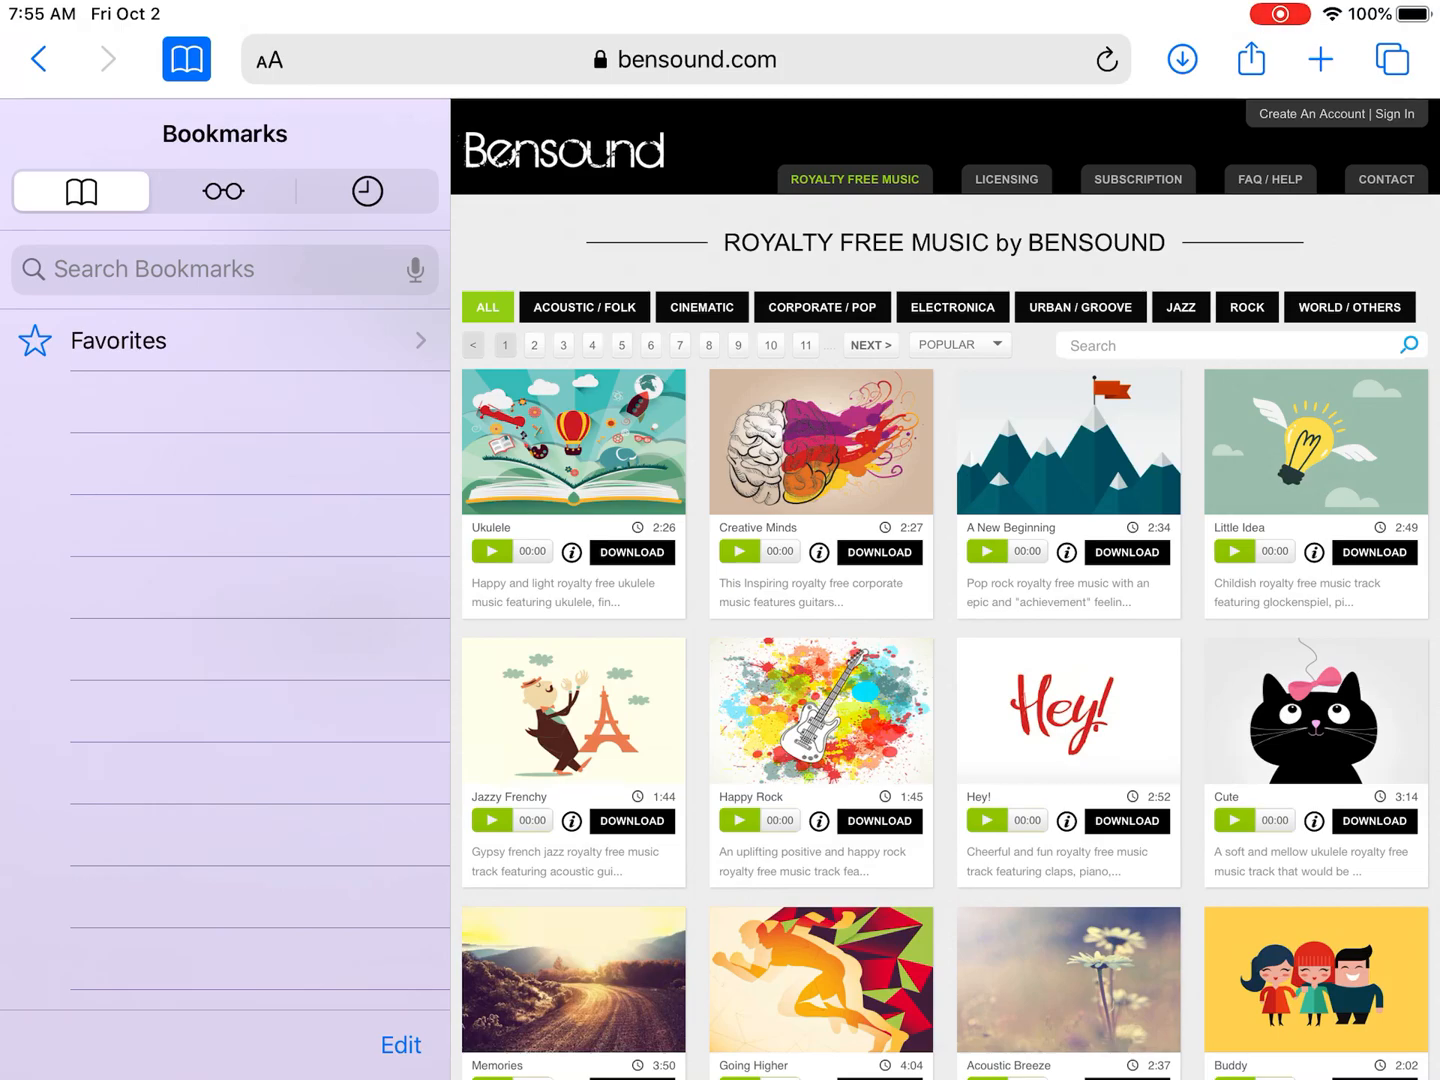
{"action": "scroll", "scroll_direction": "down", "scroll_amount": 3}
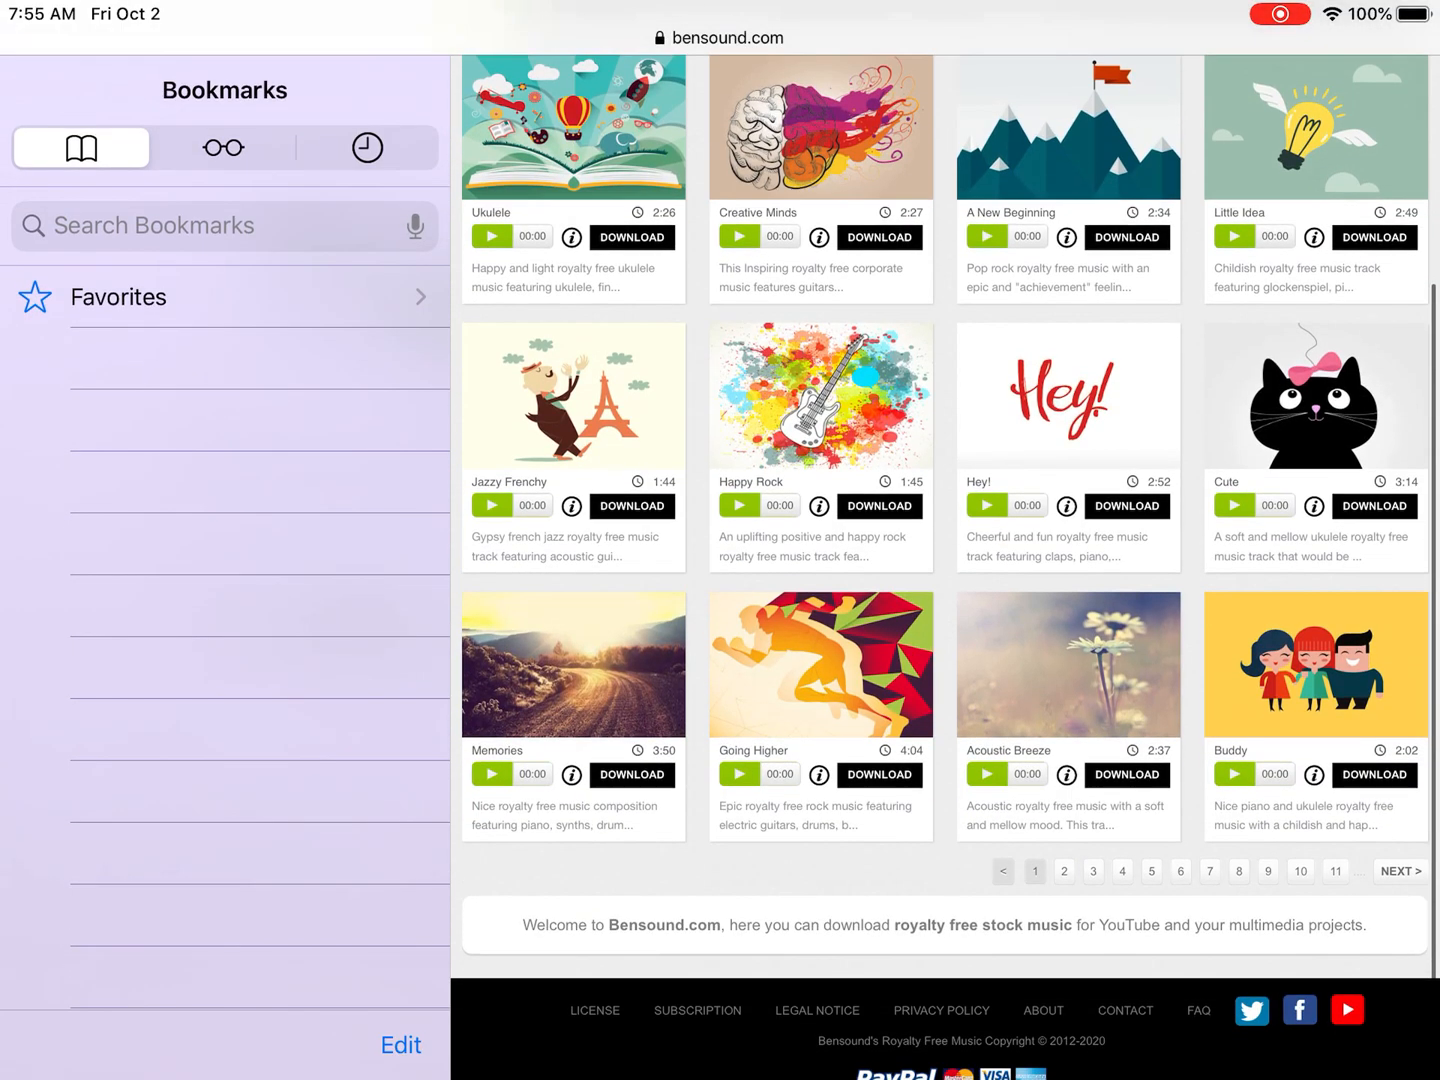
{"action": "scroll", "scroll_direction": "down", "scroll_amount": 3}
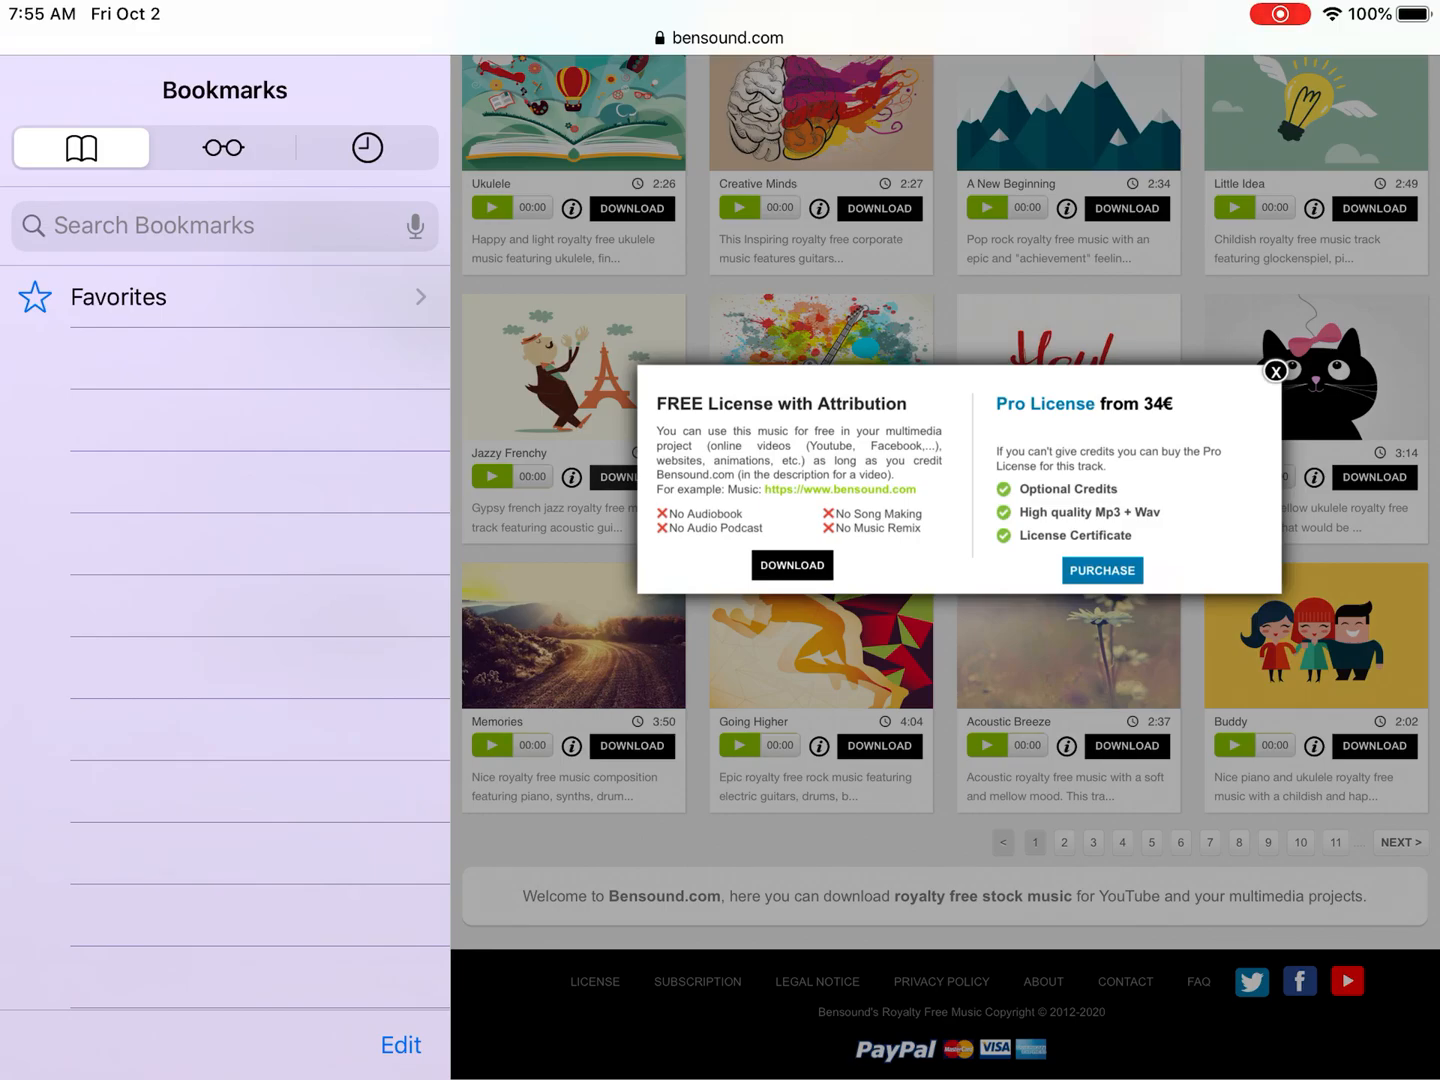
Download Jazzy Frenchy under the free attribution license and return to Keynote's Presentation 3
{"action": "left_click", "coordinate": [792, 564]}
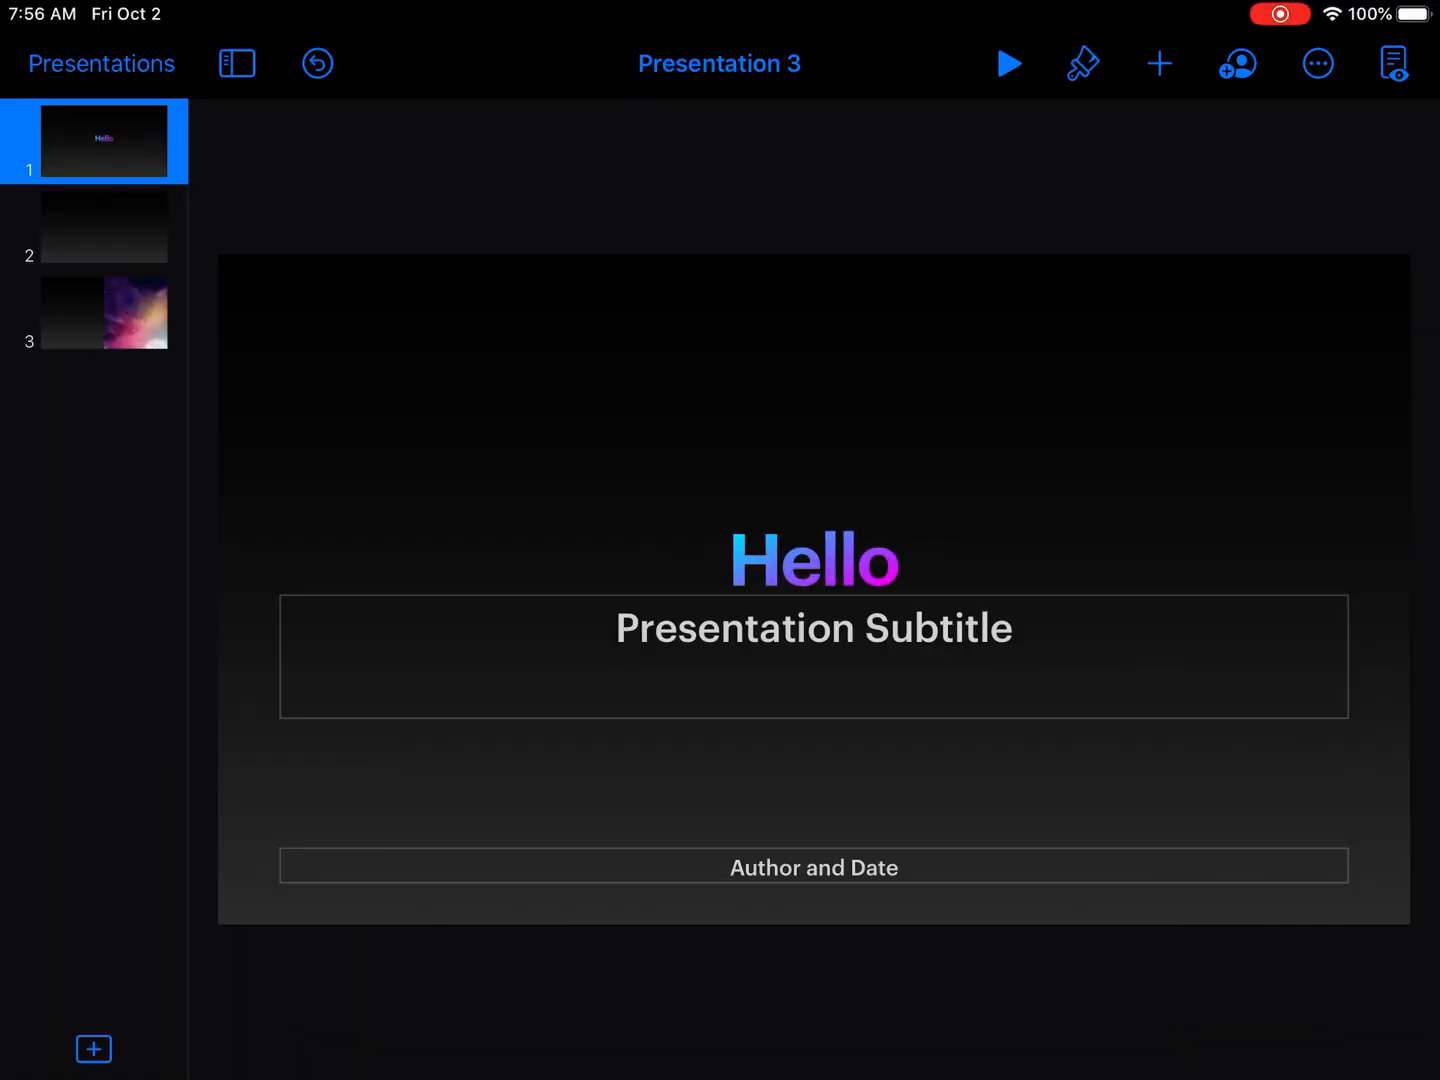
Insert the bensound-jazzyfrenchy audio file from Recents onto the title slide
{"action": "left_click", "coordinate": [1160, 64]}
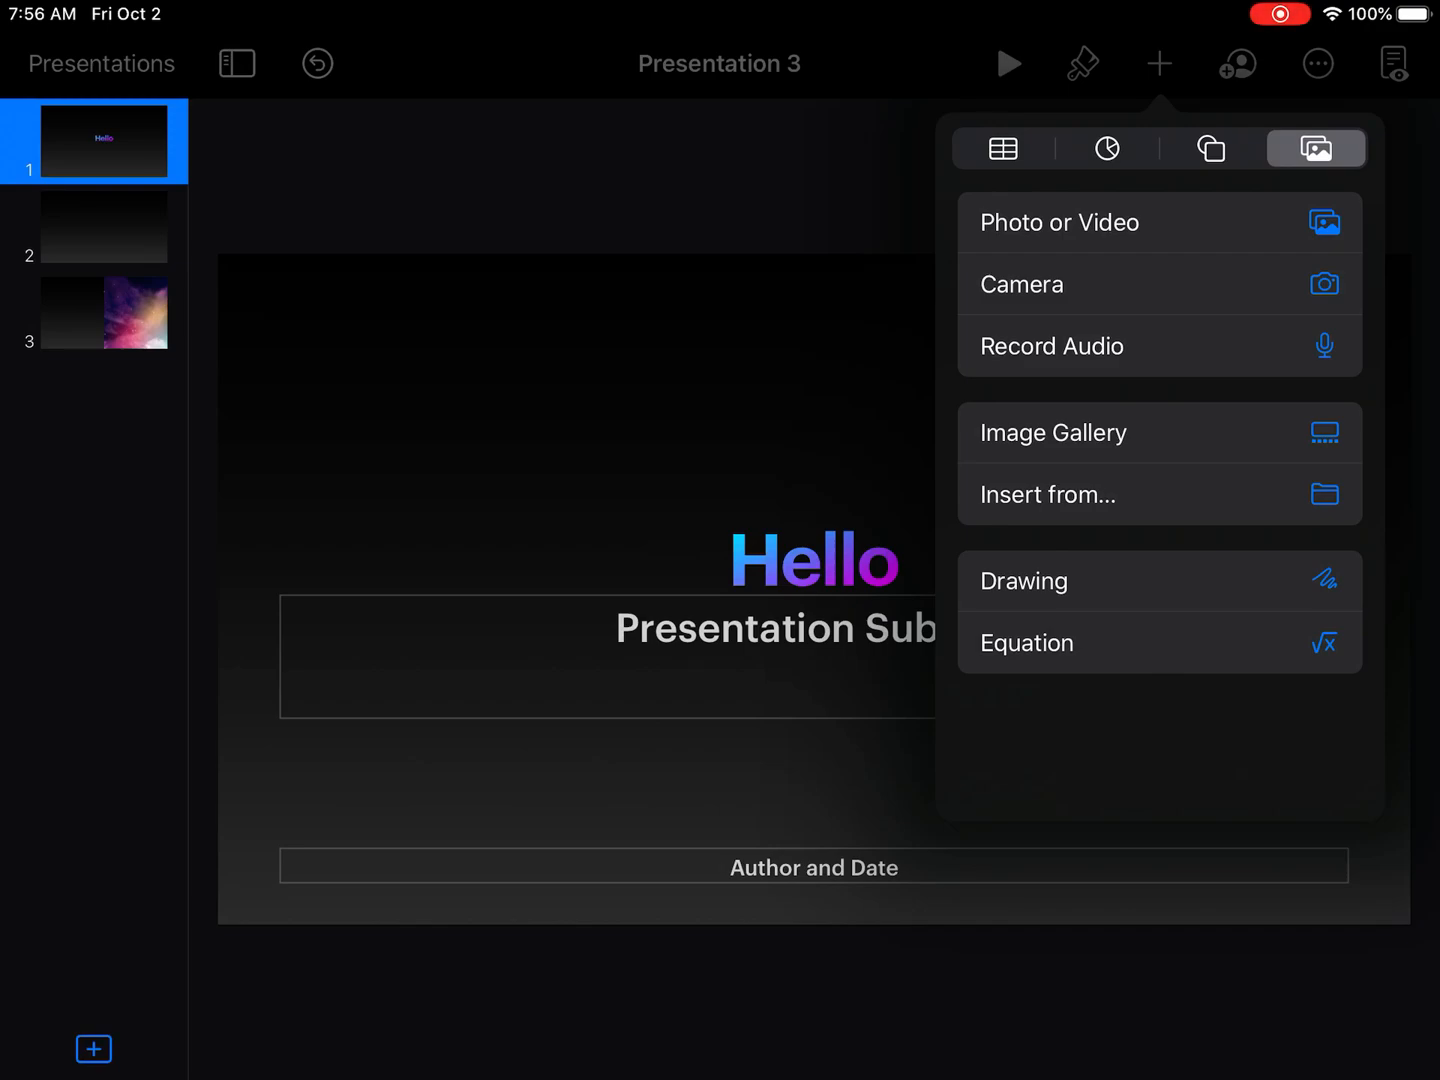
{"action": "left_click", "coordinate": [1048, 494]}
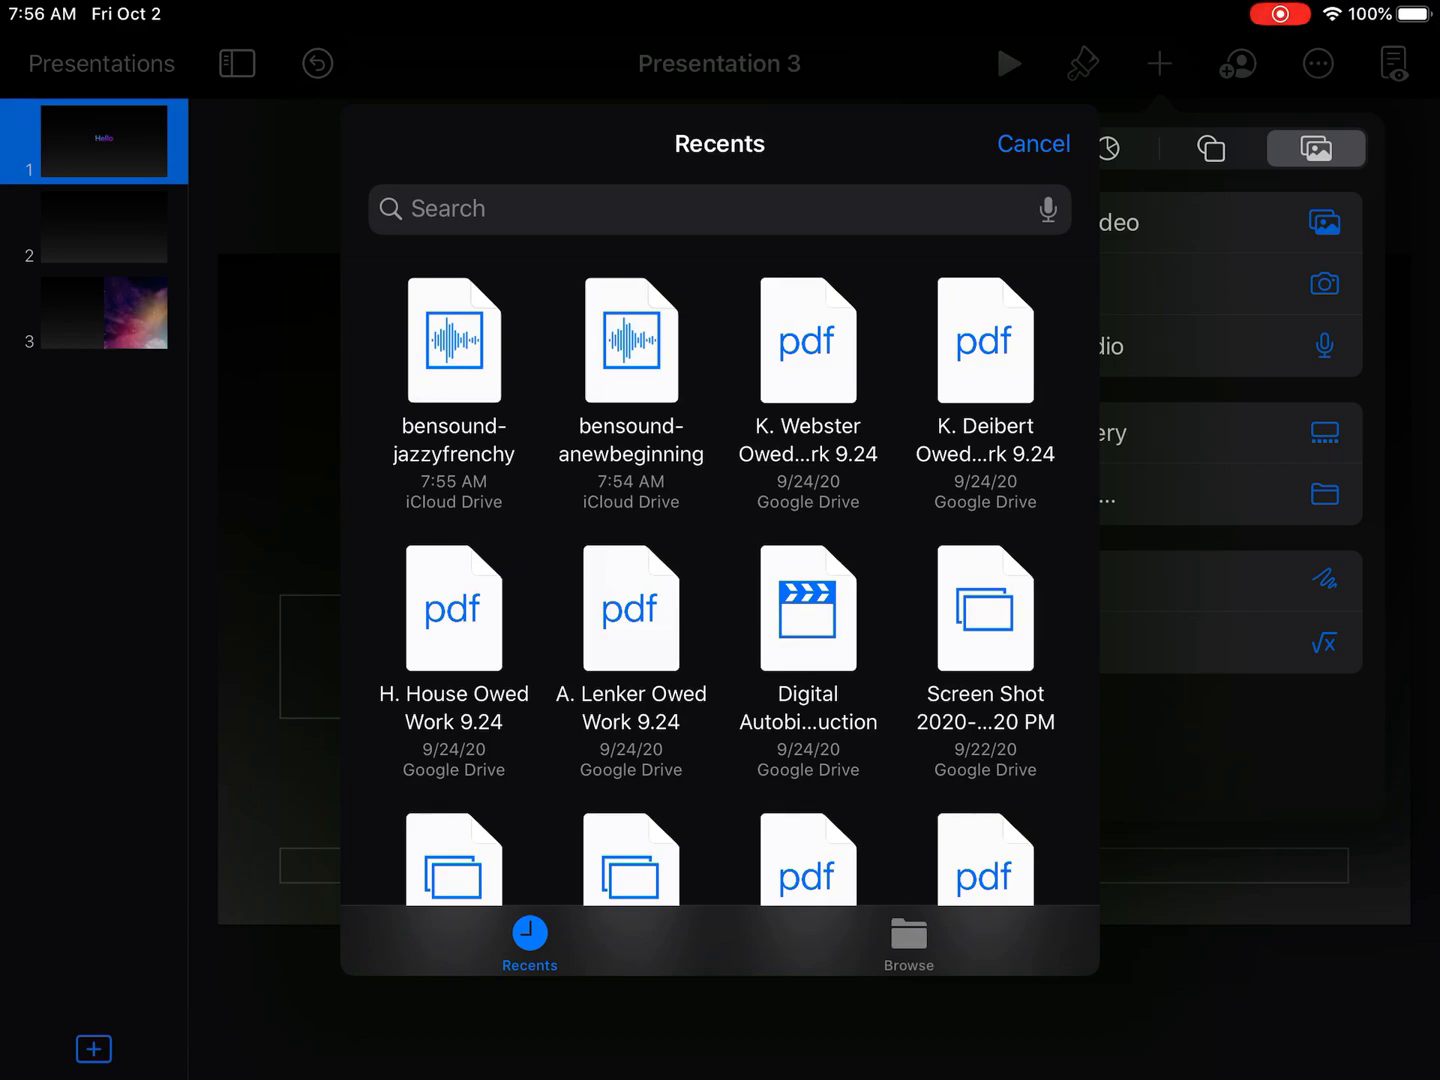
{"action": "left_click", "coordinate": [1032, 144]}
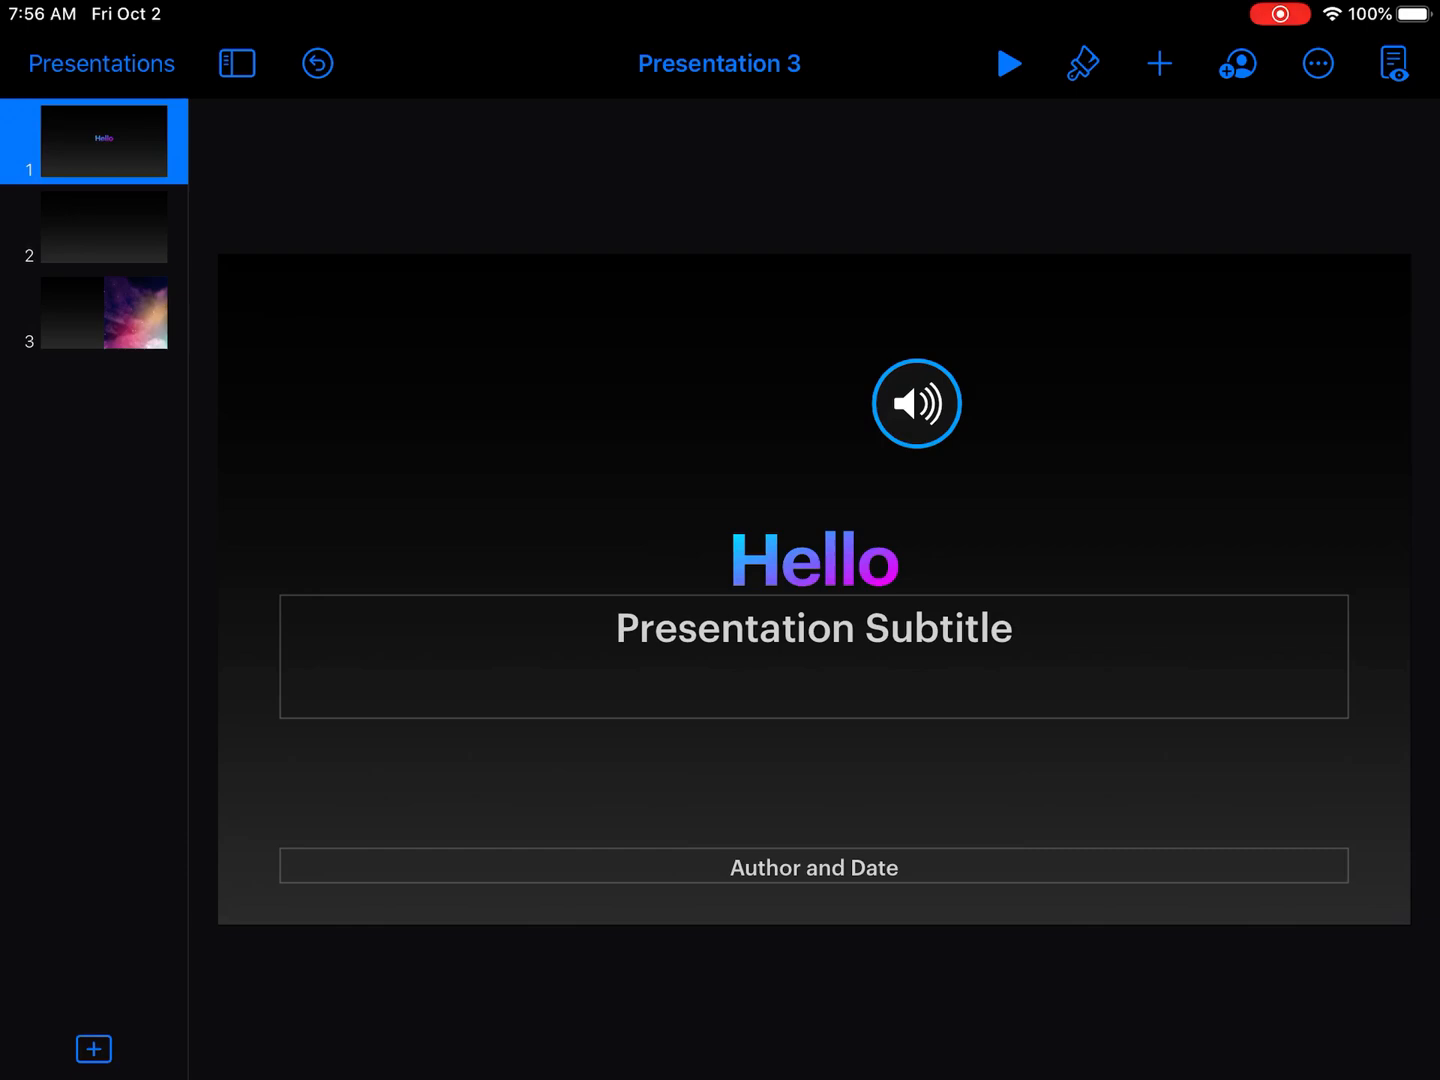
Set the audio clip to Loop with Play Across Slides enabled in its Format settings
{"action": "left_click", "coordinate": [1082, 64]}
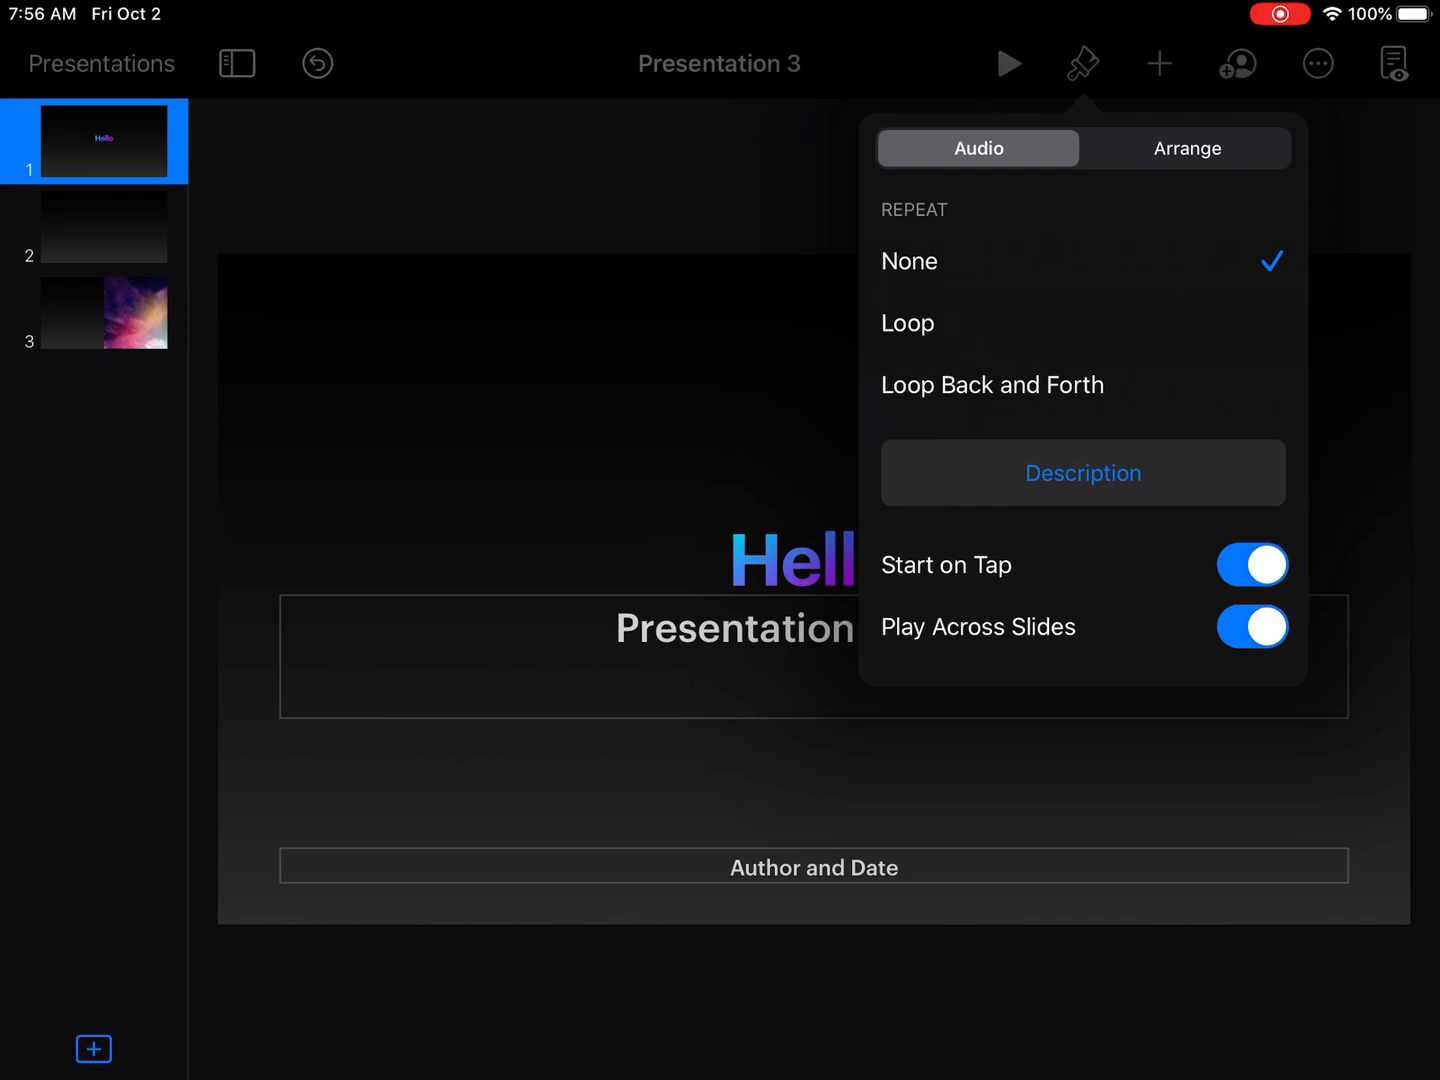
{"action": "left_click", "coordinate": [906, 322]}
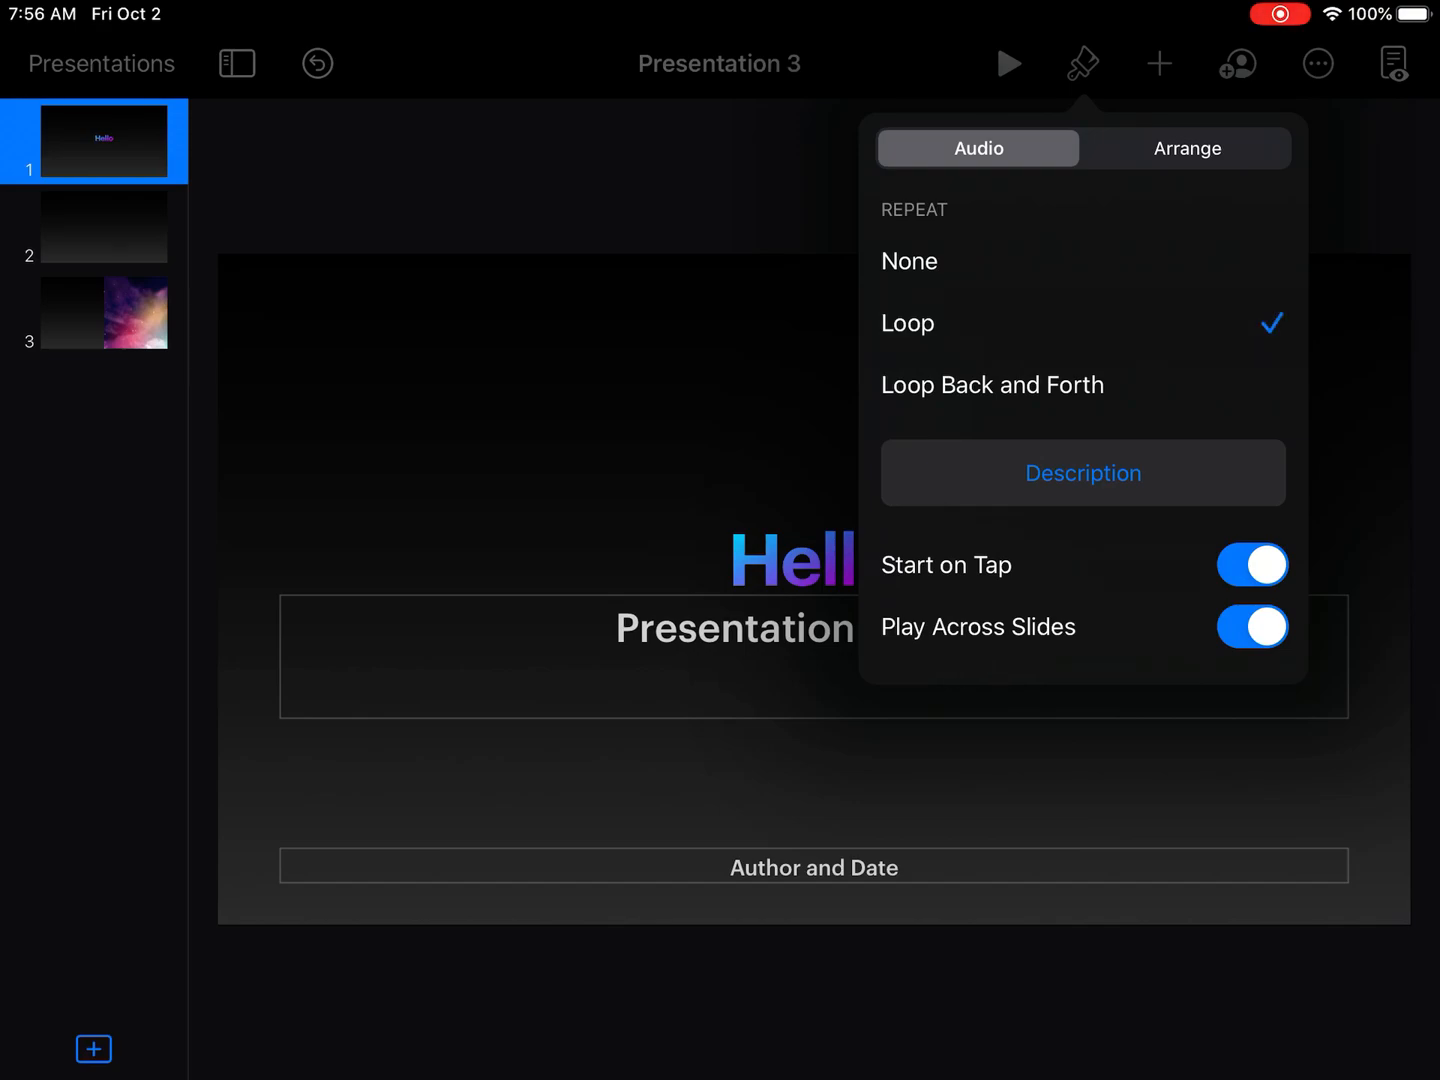